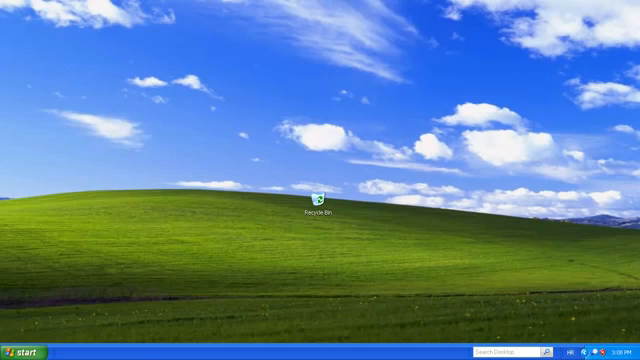
- Bring up the Start menu to reach the Control Panel
left_click(22, 356)
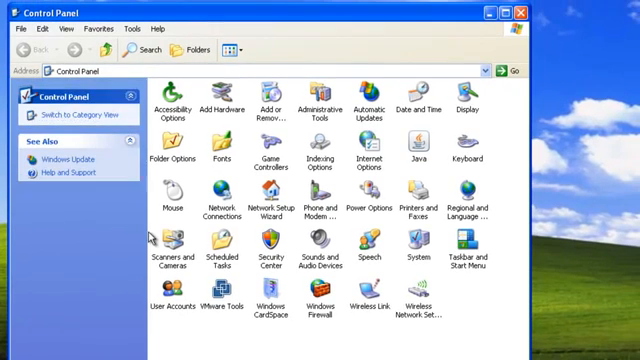
- Show the Network Connections folder with the broadband and Local Area connections
double_click(196, 200)
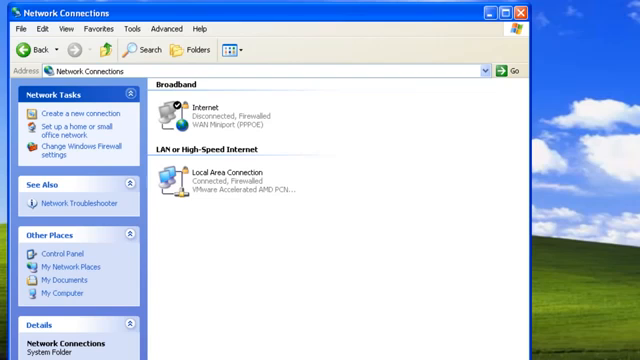
mouse_move(422, 248)
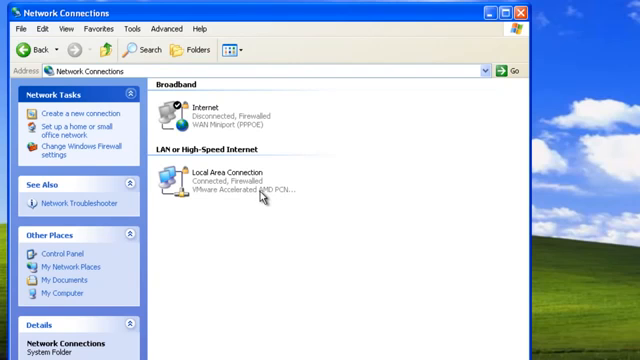
- Show the Local Area Connection's TCP/IP properties with static address 192.168.1.70
right_click(200, 184)
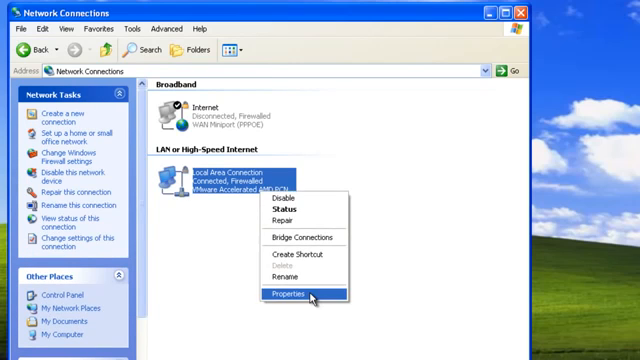
left_click(288, 296)
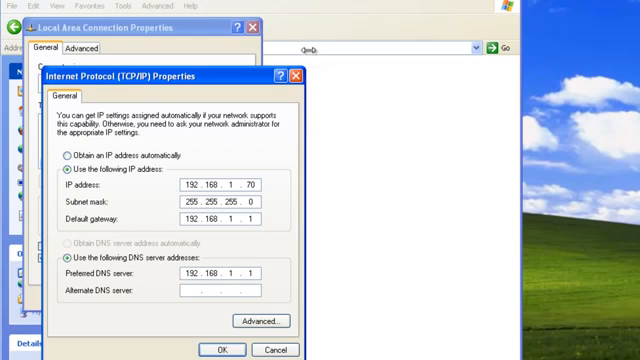
left_click(256, 188)
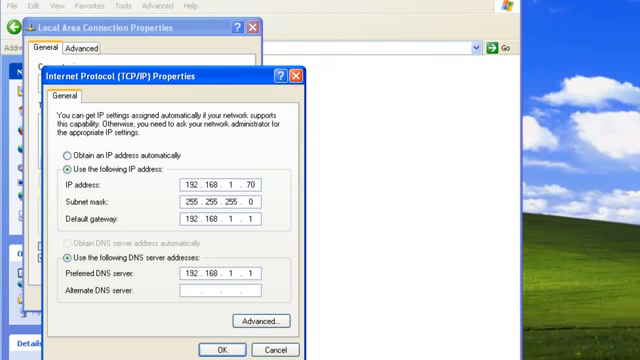
mouse_move(292, 248)
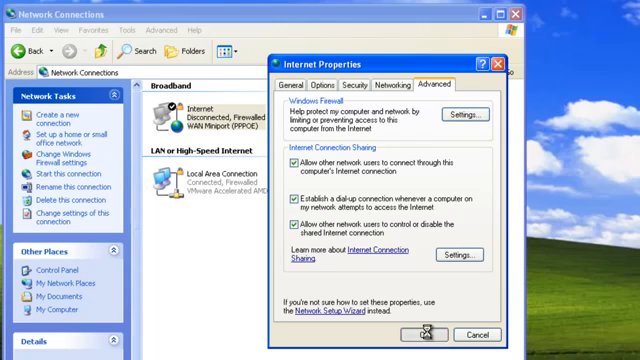
- Confirm Internet Connection Sharing so the broadband connection becomes shared and firewalled
left_click(284, 172)
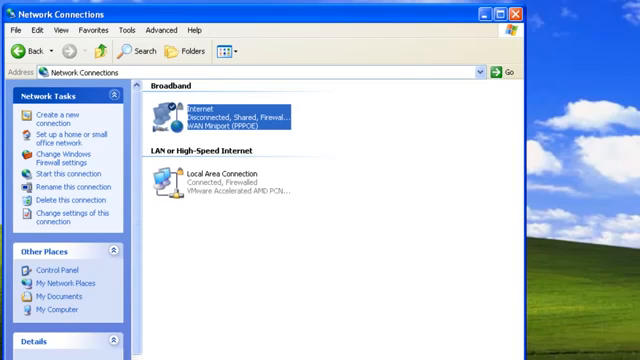
mouse_move(172, 88)
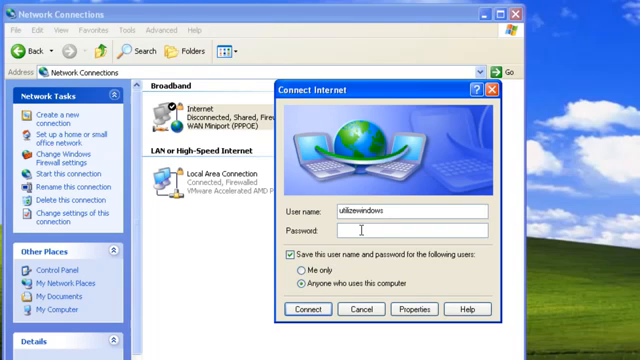
- Enter the broadband password and save the login for anyone who uses this computer
type("••••••••")
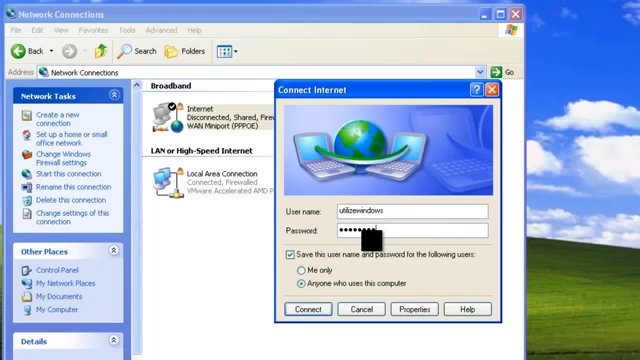
left_click(306, 308)
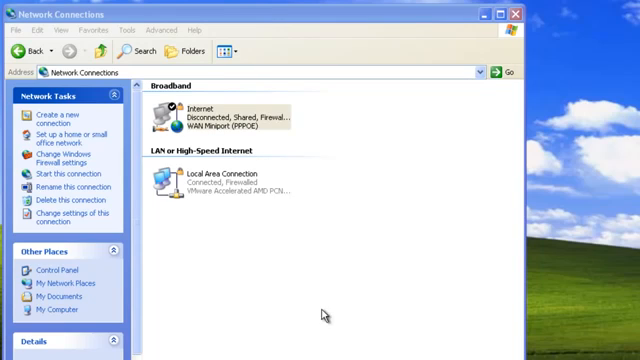
double_click(196, 110)
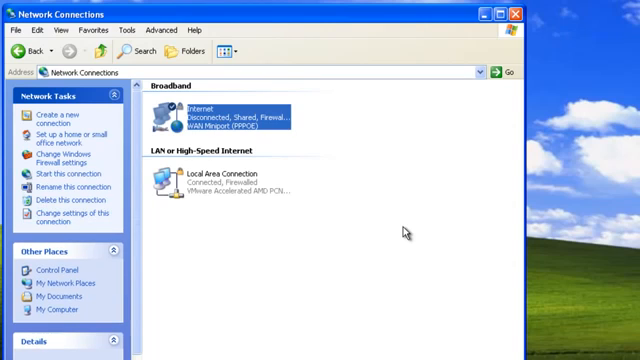
mouse_move(402, 232)
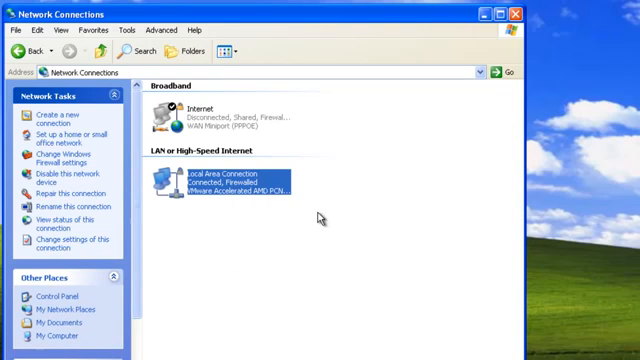
- Show the Local Area Connection's properties listing its clients, services and protocols
double_click(230, 184)
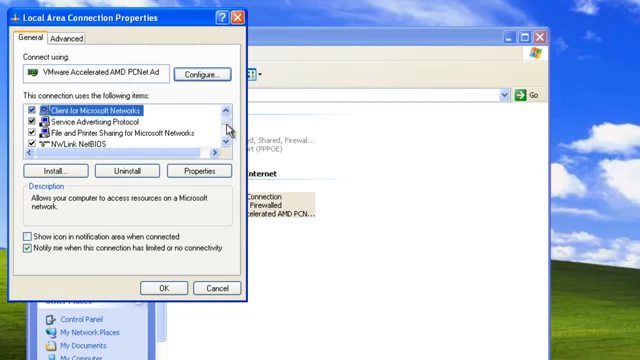